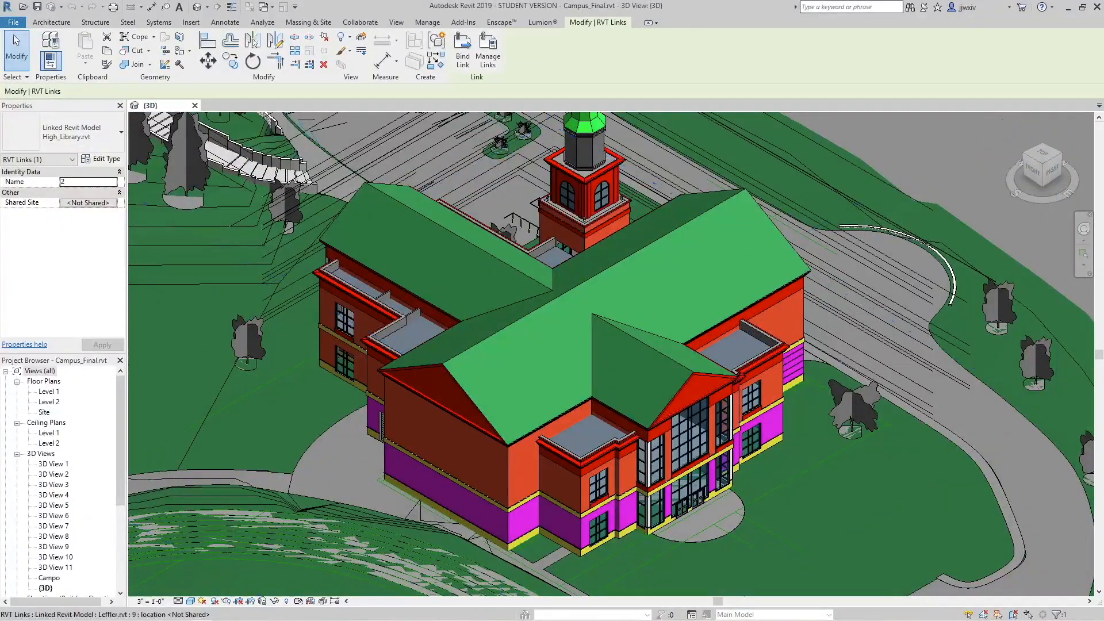
# Scroll the campus 3D view while bringing up the Open dialog on the Documents folder
pyautogui.scroll(3)
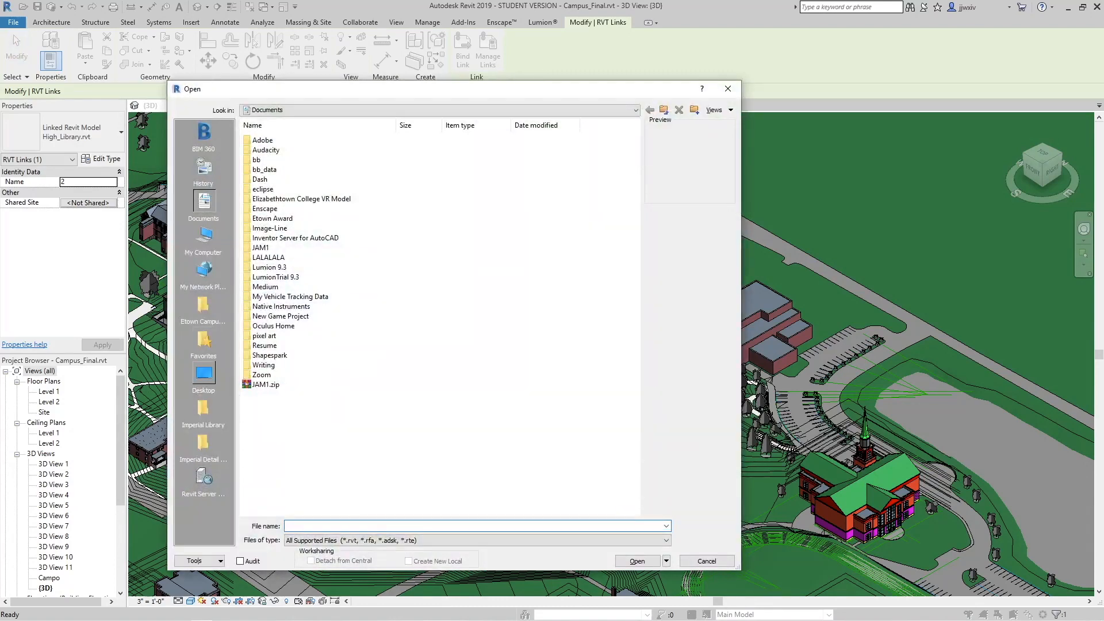
# Browse into the Etown Campus 1920 folder to view the 1924 campus model files
pyautogui.doubleClick(203, 304)
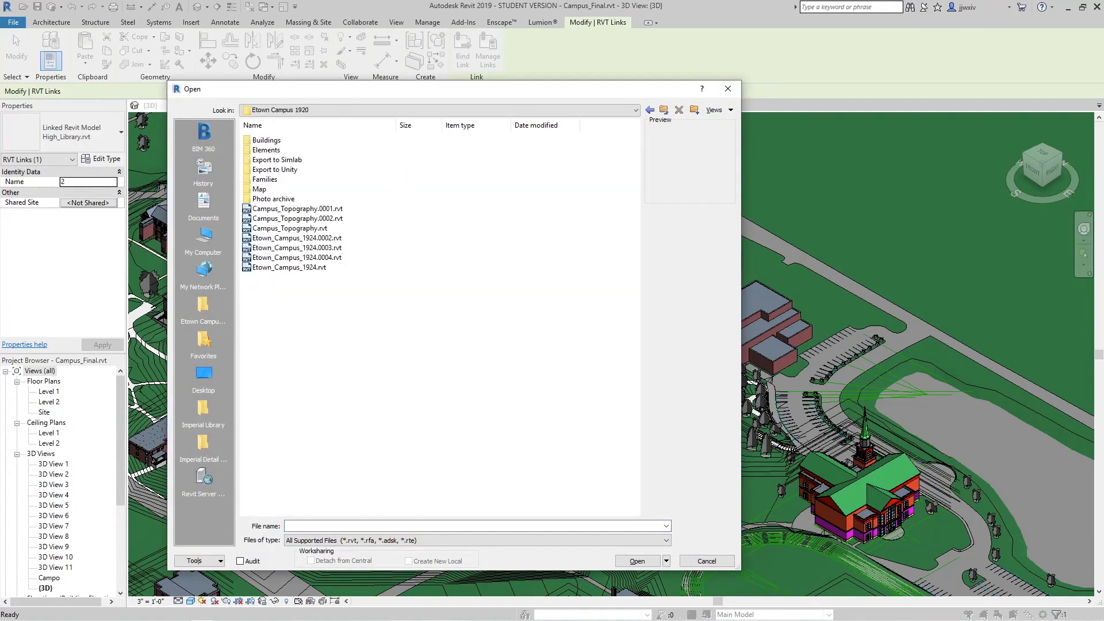
pyautogui.click(635, 561)
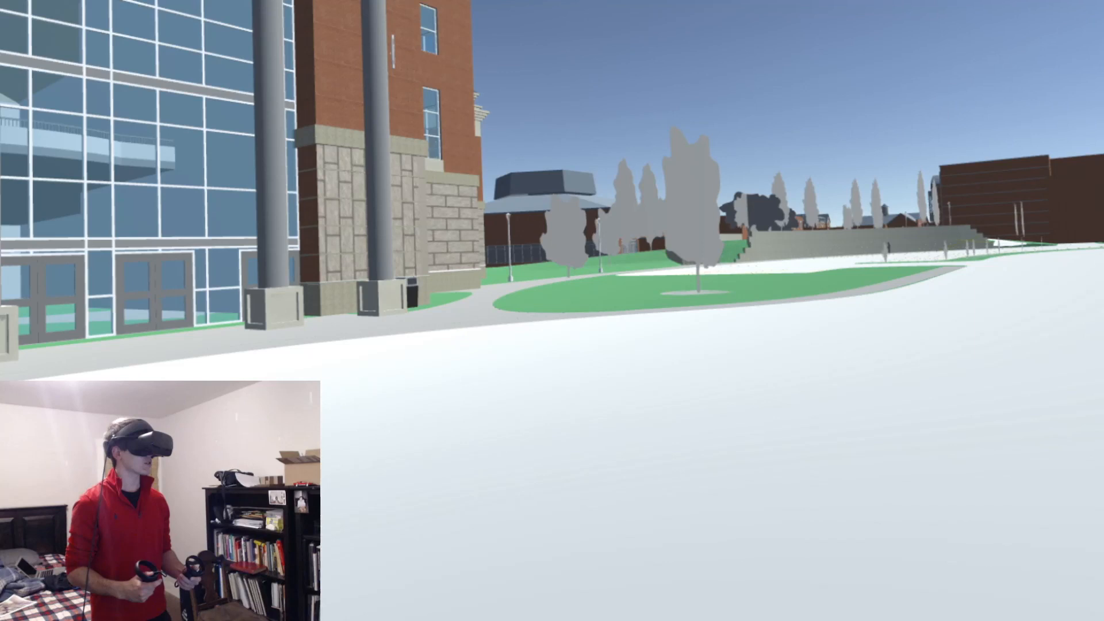
pyautogui.moveTo(552, 310)
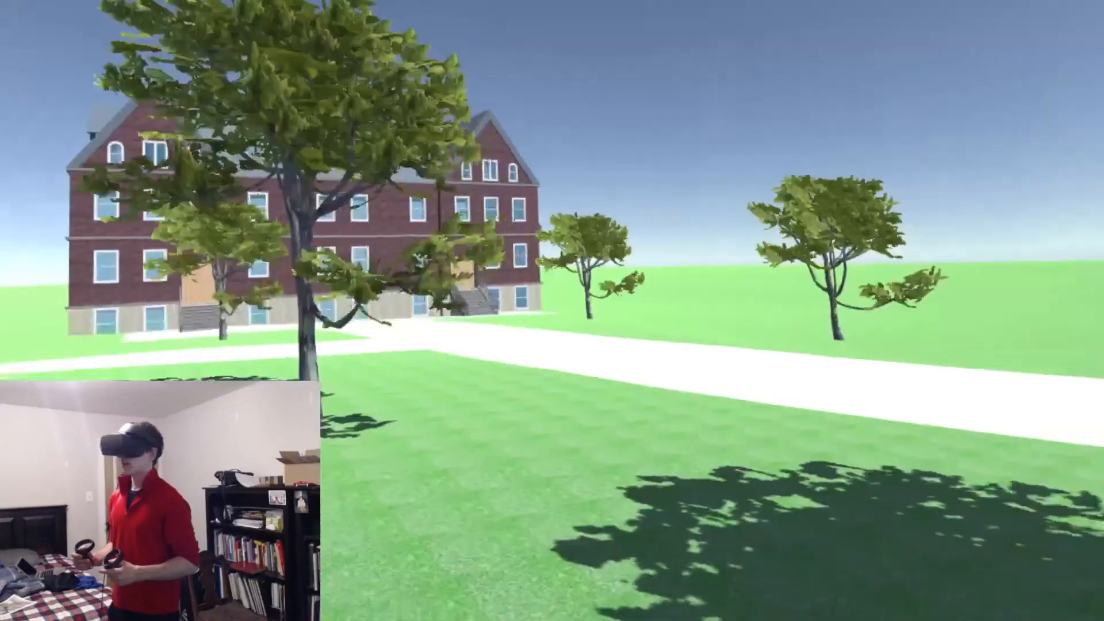
pyautogui.moveTo(551, 311)
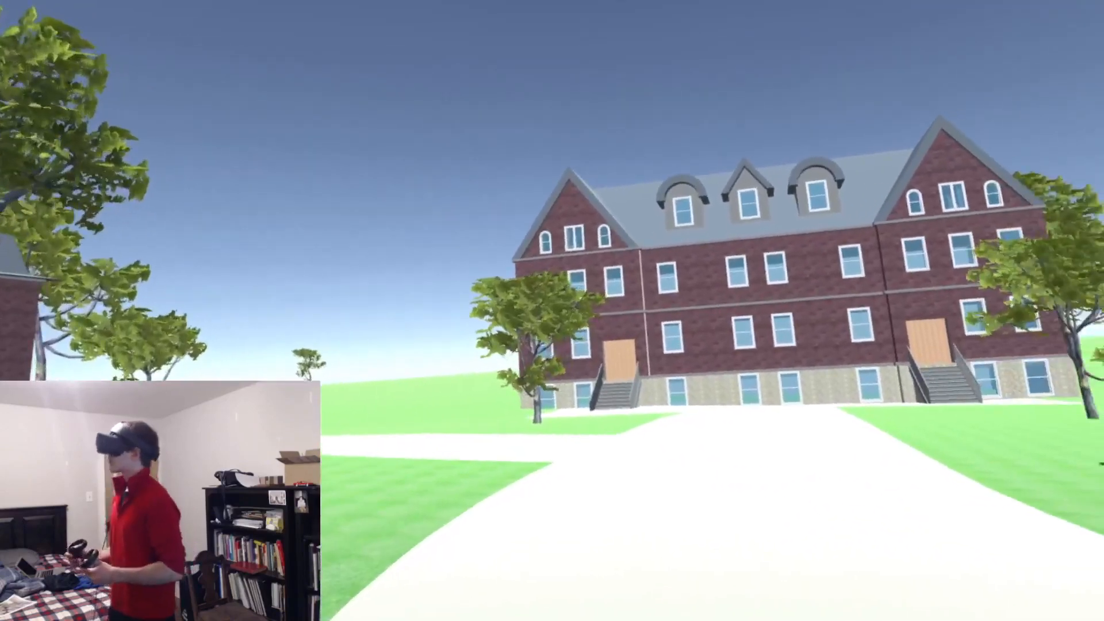
pyautogui.moveTo(552, 311)
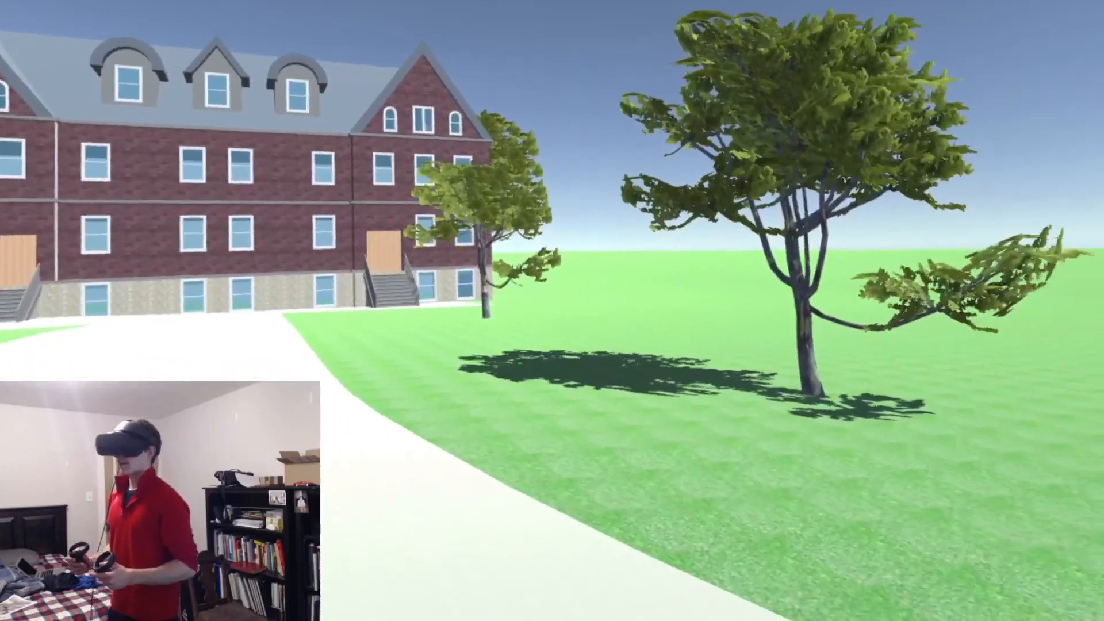